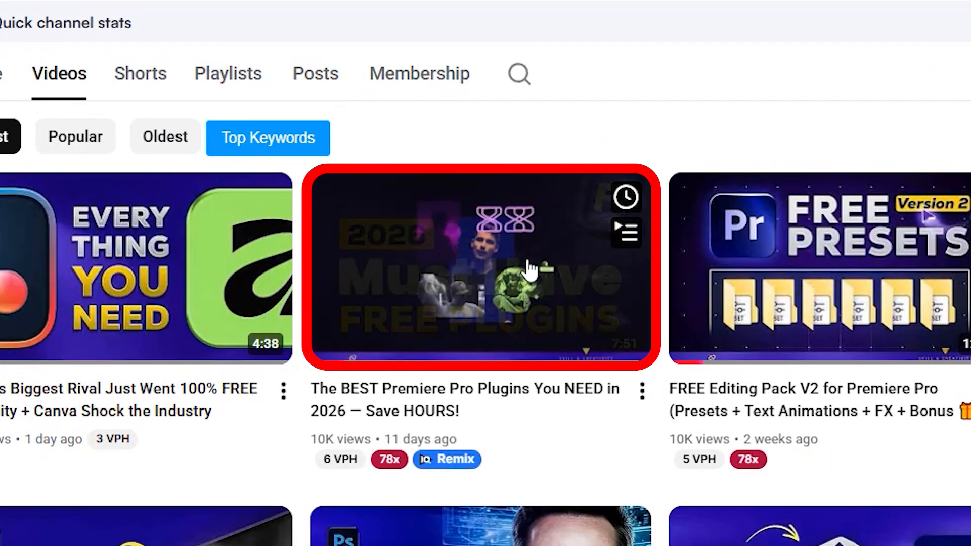
Drag ES_Daphne Blue - Giants' Nest.mp3 from Finder into the Folder #1 bin
{"action": "left_click", "coordinate": [479, 267]}
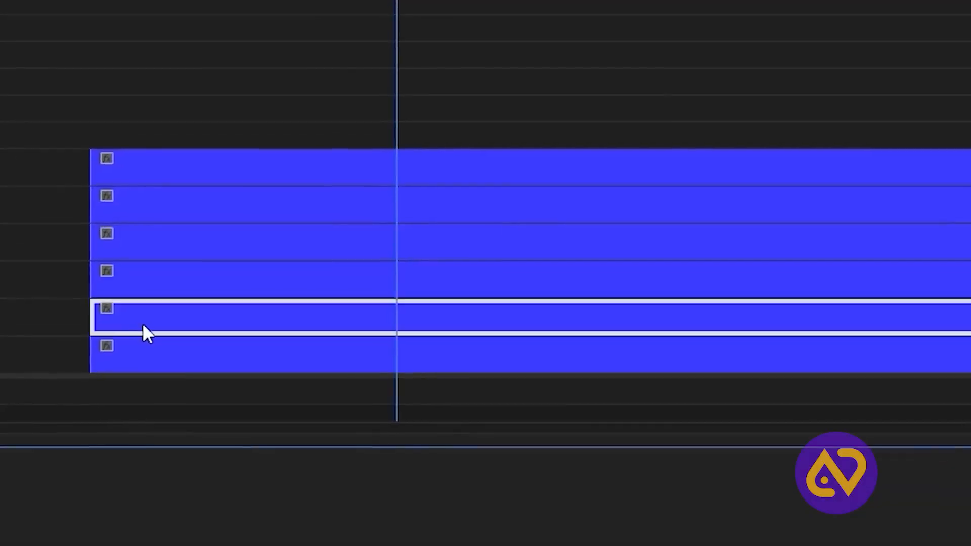
{"action": "left_click_drag", "start_coordinate": [148, 335], "coordinate": [353, 272]}
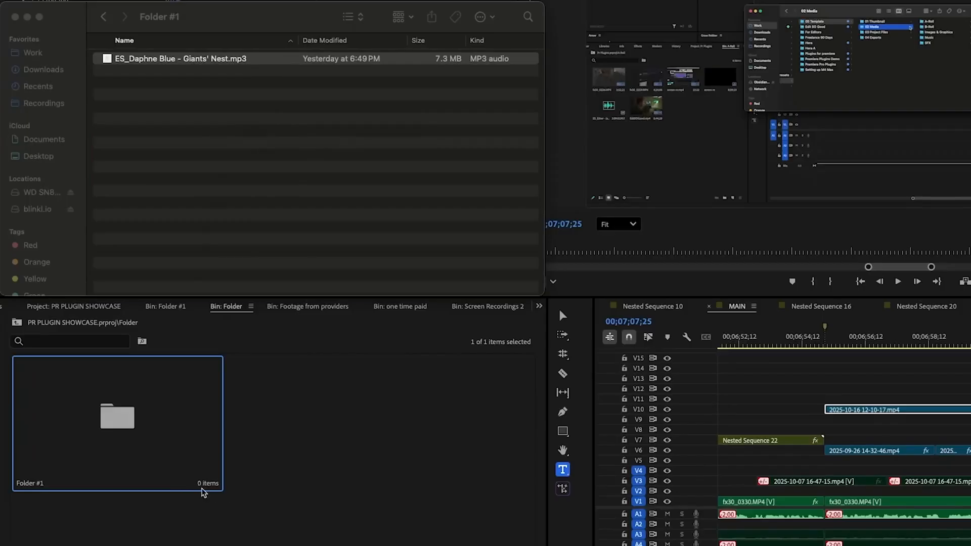
{"action": "left_click", "coordinate": [180, 59]}
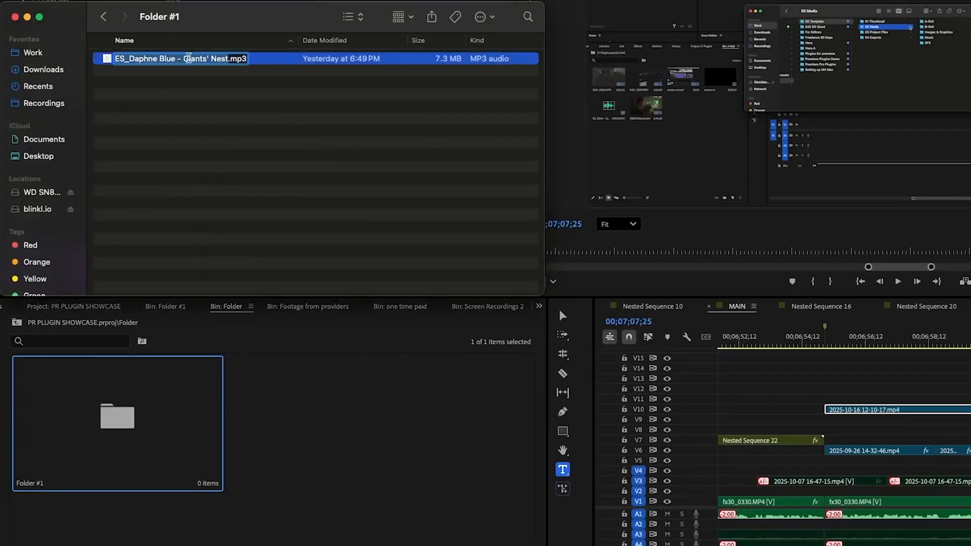
{"action": "left_click_drag", "start_coordinate": [180, 58], "coordinate": [123, 402]}
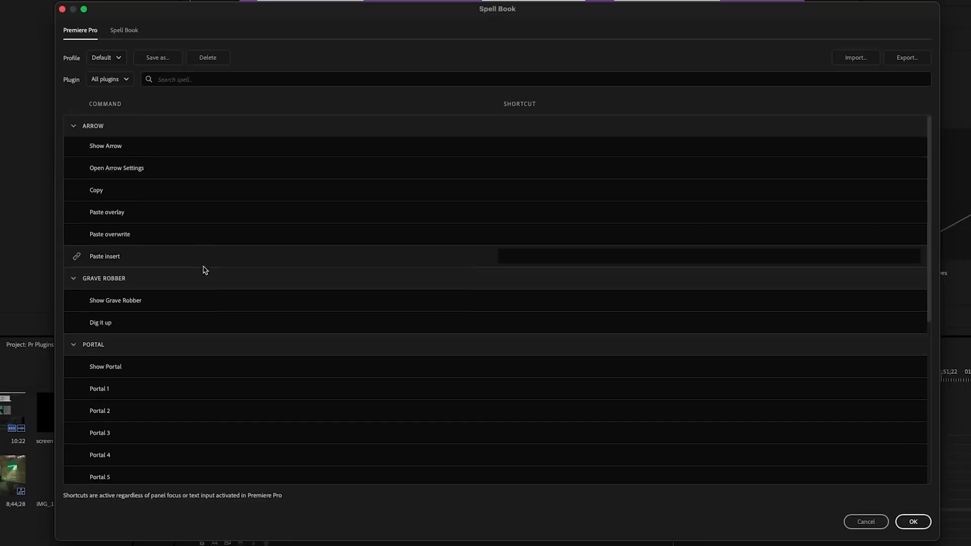
Assign Opt+Cmd+D as the Spell Book shortcut for Grave Robber's Dig it up command
{"action": "scroll", "scroll_direction": "down", "scroll_amount": 3}
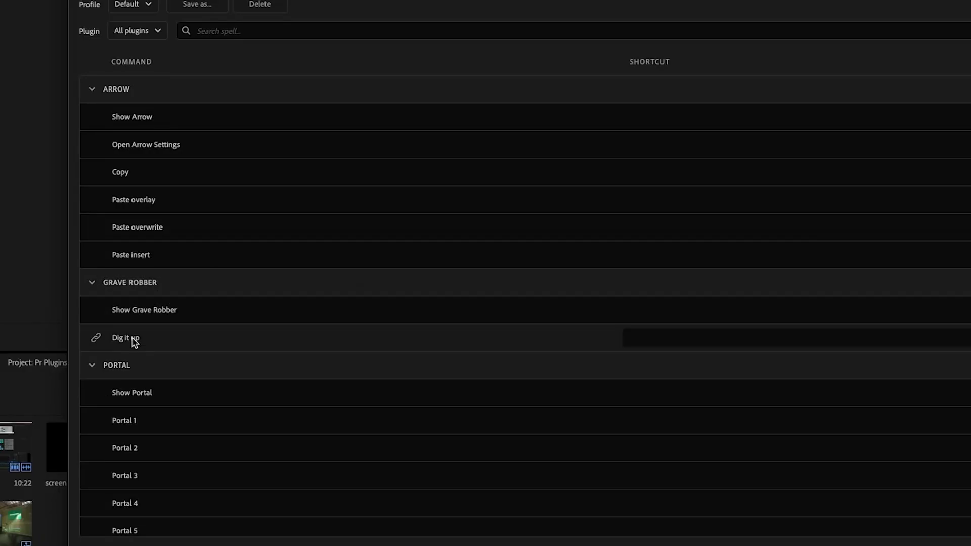
{"action": "scroll", "scroll_direction": "down", "scroll_amount": 3}
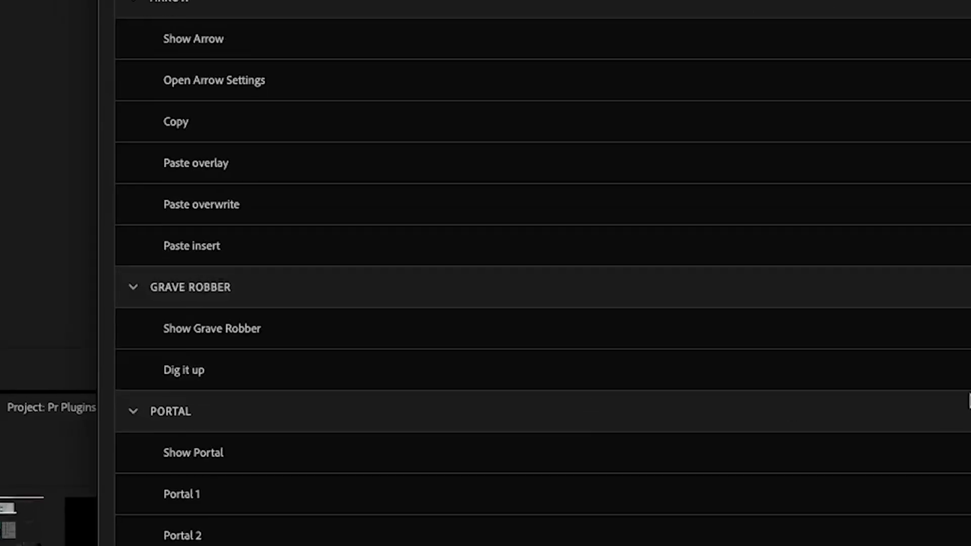
{"action": "left_click", "coordinate": [183, 370]}
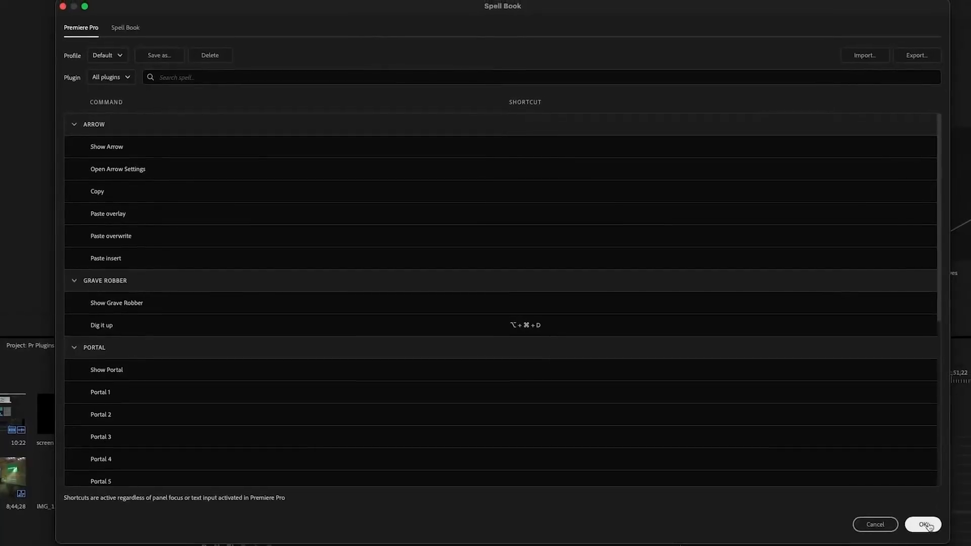
{"action": "left_click", "coordinate": [923, 525]}
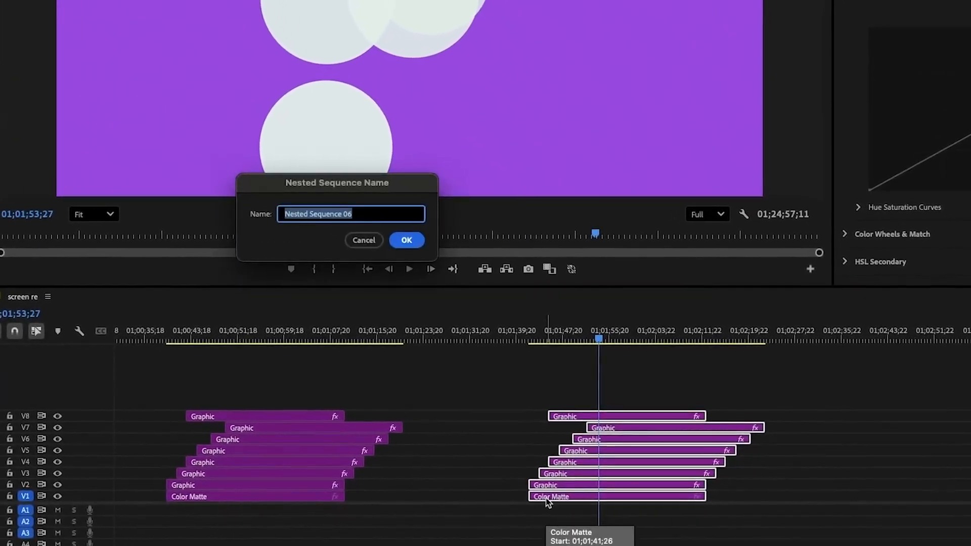
Confirm Nested Sequence 06 and run Dig it up on it with the new shortcut
{"action": "left_click", "coordinate": [407, 241]}
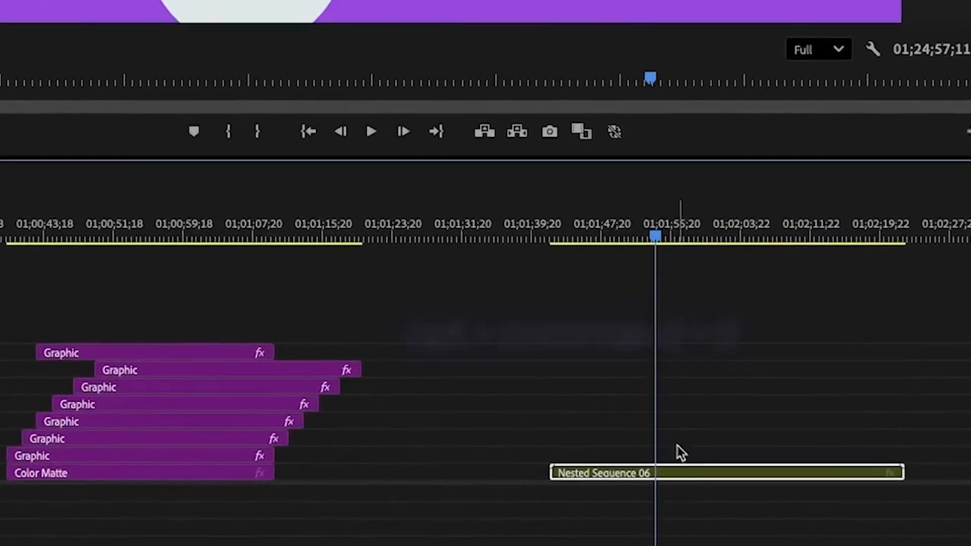
{"action": "key", "text": "cmd+alt+d"}
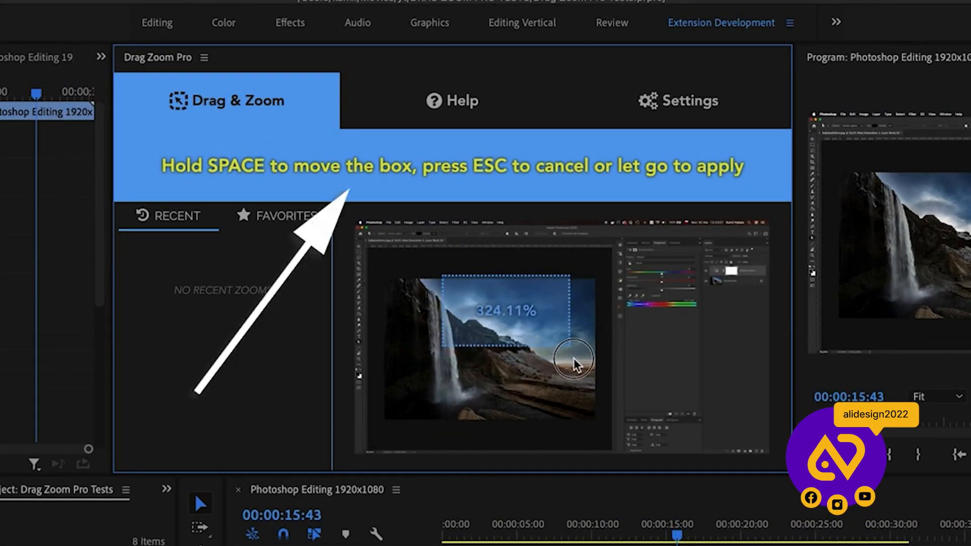
Draw a Drag Zoom Pro box, cancel it, then mark a new zoom area near the upper right
{"action": "left_click_drag", "start_coordinate": [573, 362], "coordinate": [617, 354]}
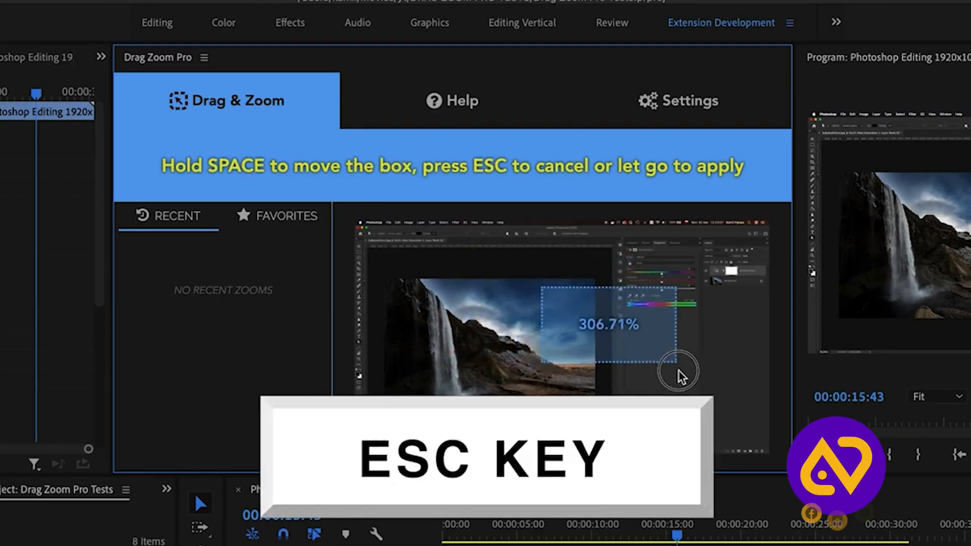
{"action": "key", "text": "Escape"}
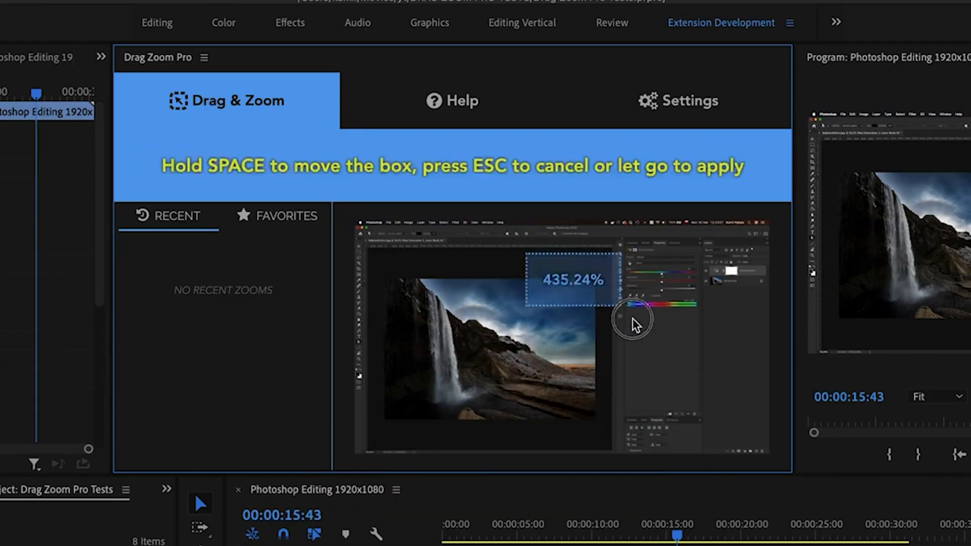
{"action": "left_click_drag", "start_coordinate": [636, 318], "coordinate": [753, 335]}
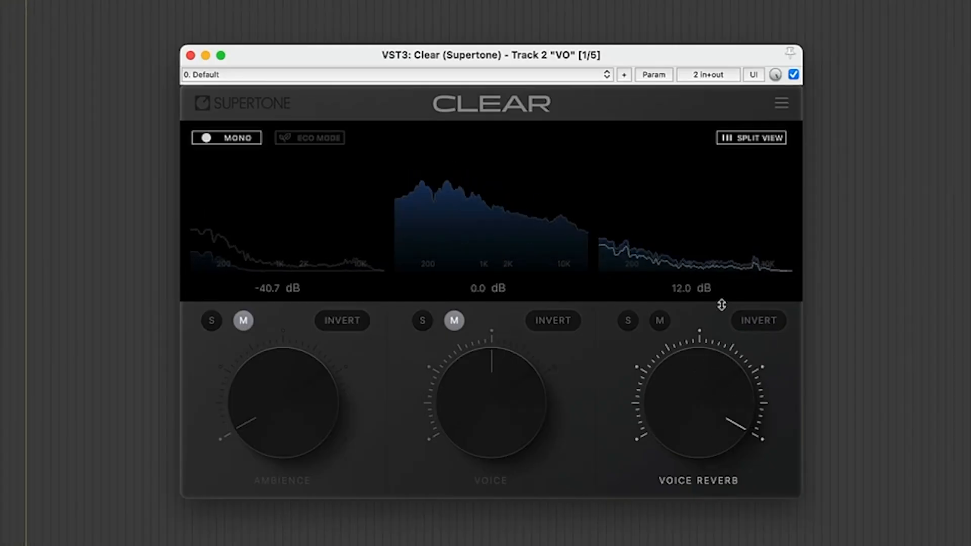
Adjust Supertone Clear so ambience reads -40.7 dB, voice 0 dB and voice reverb 12 dB
{"action": "left_click", "coordinate": [780, 103]}
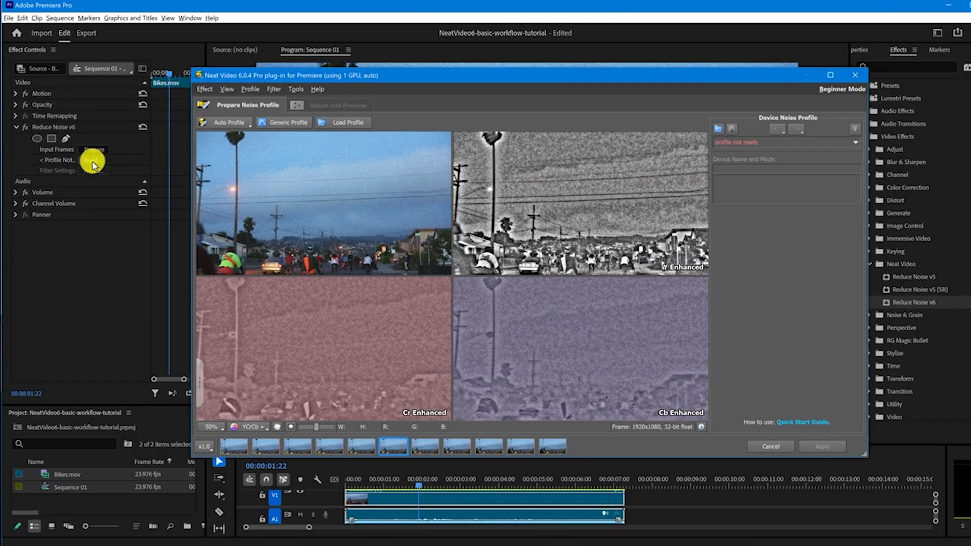
Build the noise profile, set the Noise Level slider and preview the denoised bikes footage
{"action": "left_click", "coordinate": [227, 122]}
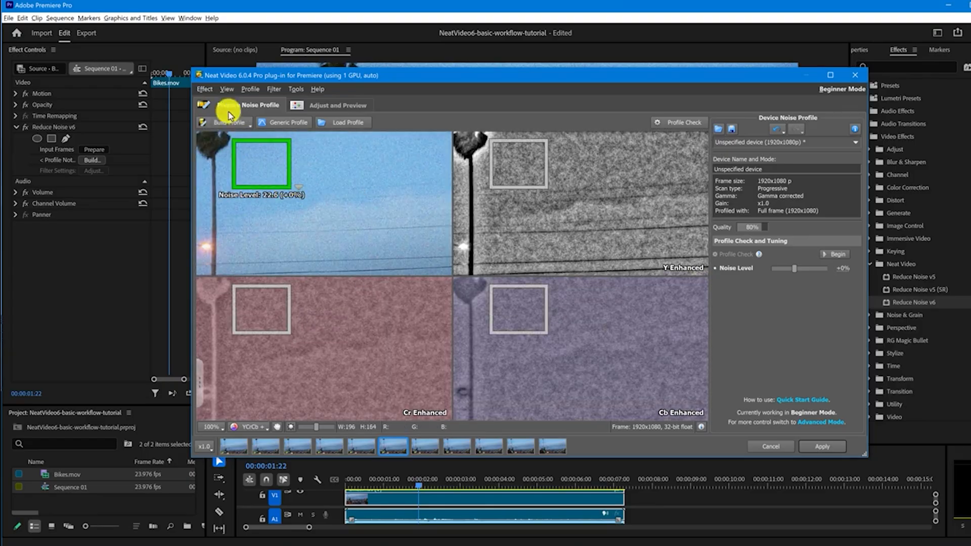
{"action": "left_click", "coordinate": [680, 123]}
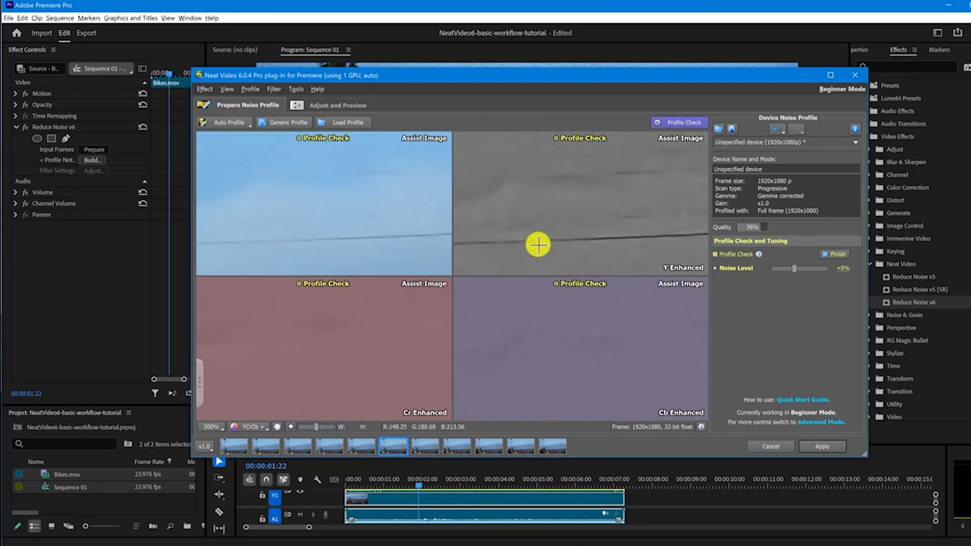
{"action": "left_click_drag", "start_coordinate": [794, 268], "coordinate": [799, 269]}
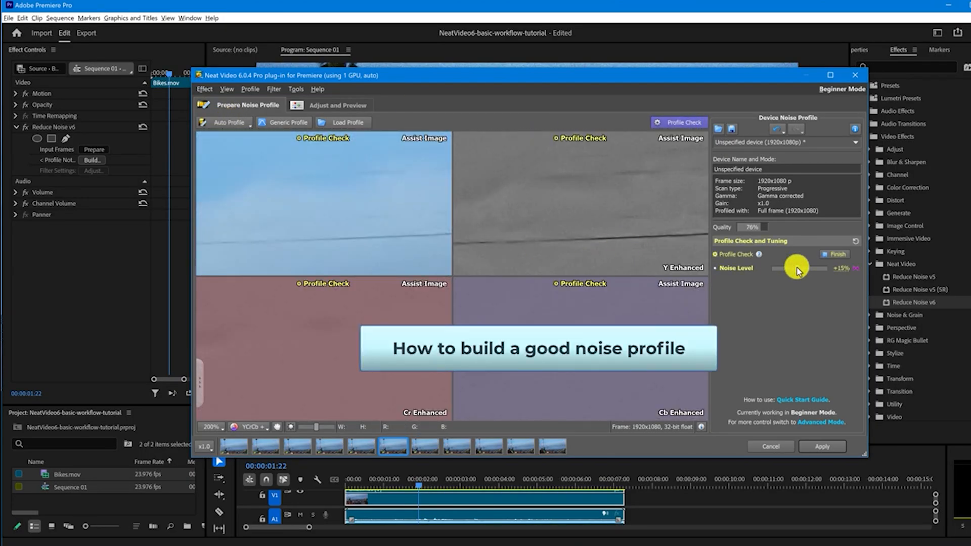
{"action": "left_click", "coordinate": [338, 104]}
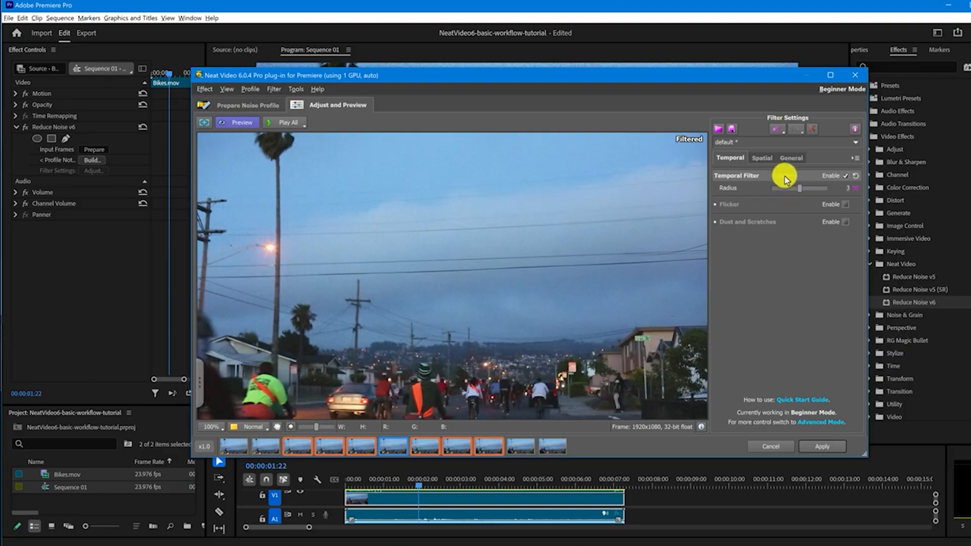
{"action": "left_click", "coordinate": [763, 157]}
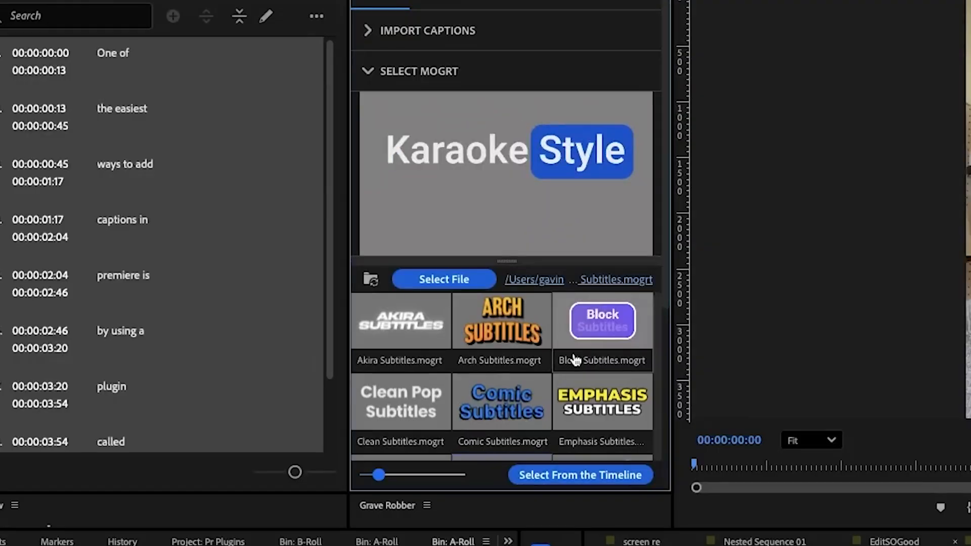
Select the Karaoke Subtitles.mogrt template for the transcribed captions
{"action": "left_click", "coordinate": [501, 328]}
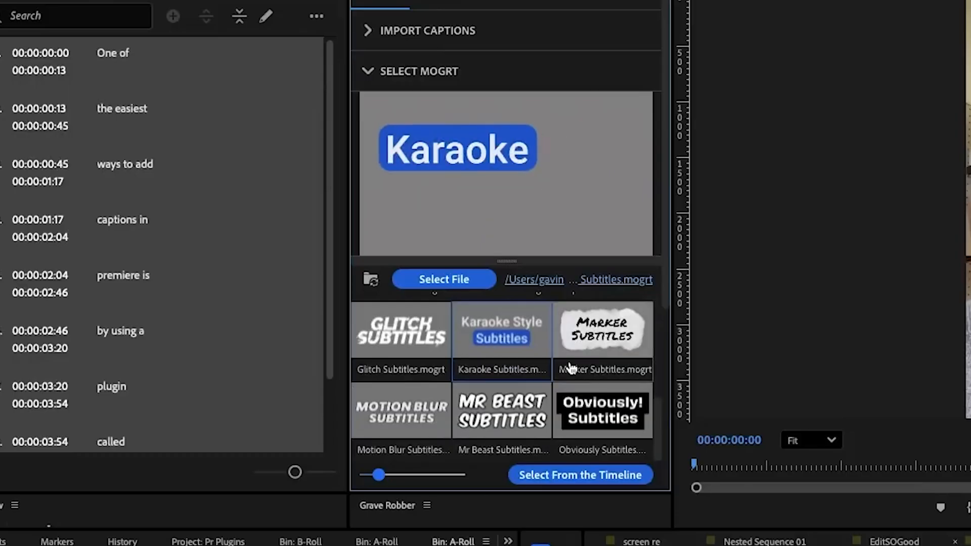
{"action": "scroll", "scroll_direction": "down", "scroll_amount": 3}
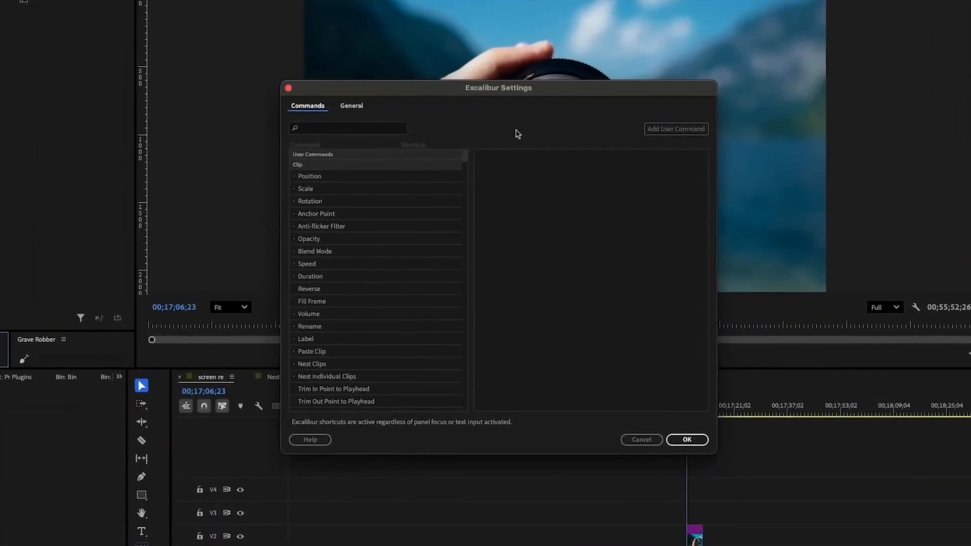
Add an Excalibur user command named New Adjustment Layer that creates an adjustment layer
{"action": "left_click", "coordinate": [675, 129]}
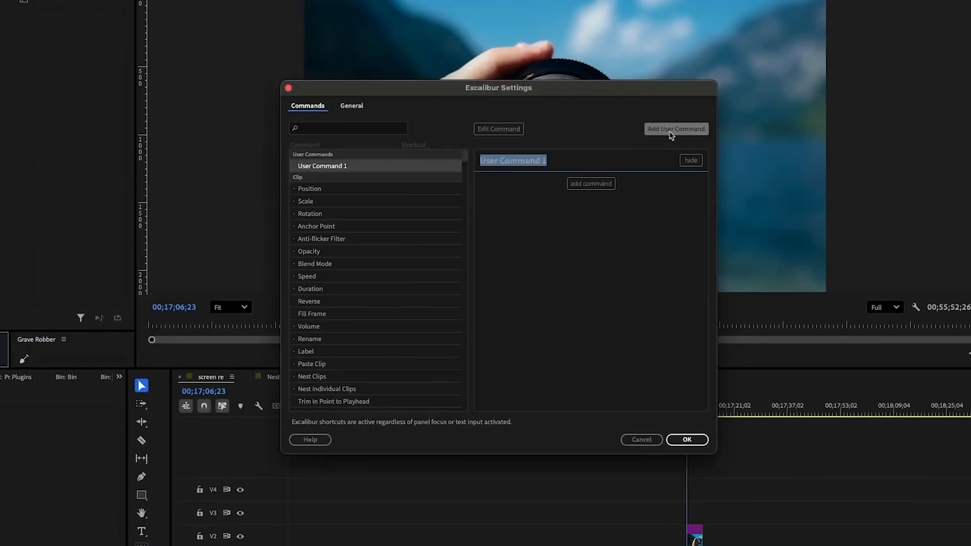
{"action": "type", "text": "New Adjustment Layer"}
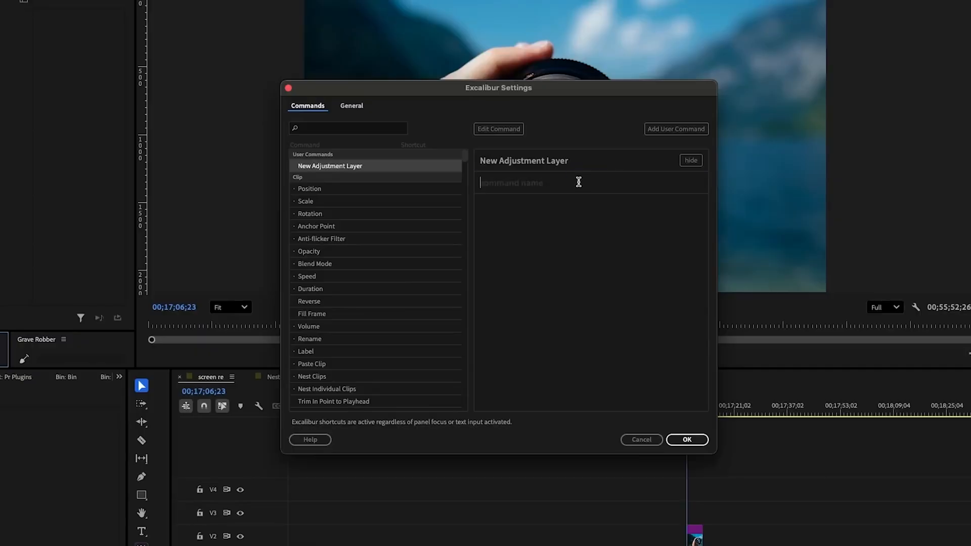
{"action": "mouse_move", "coordinate": [566, 192]}
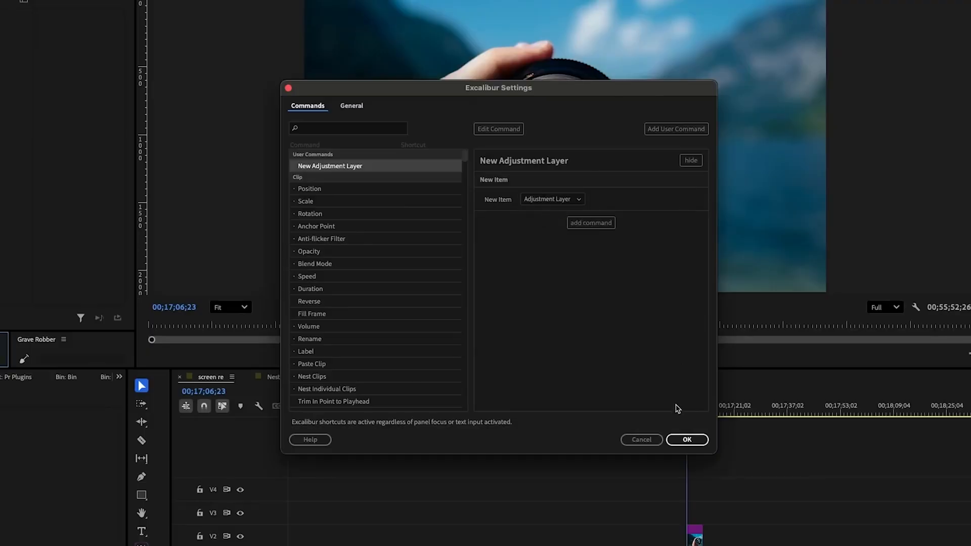
{"action": "left_click", "coordinate": [688, 440]}
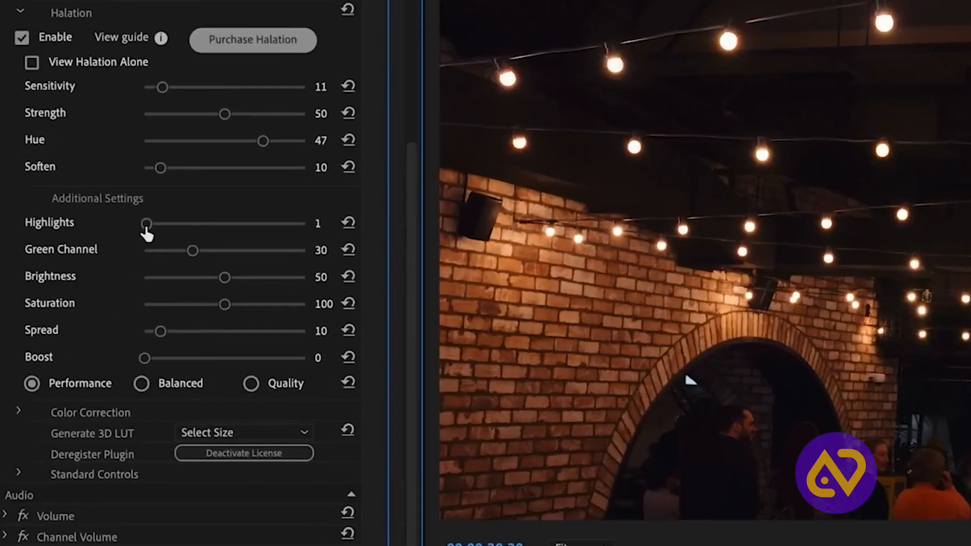
Drag the Halation Highlights slider so highlights are set to 1
{"action": "left_click_drag", "start_coordinate": [148, 223], "coordinate": [300, 222]}
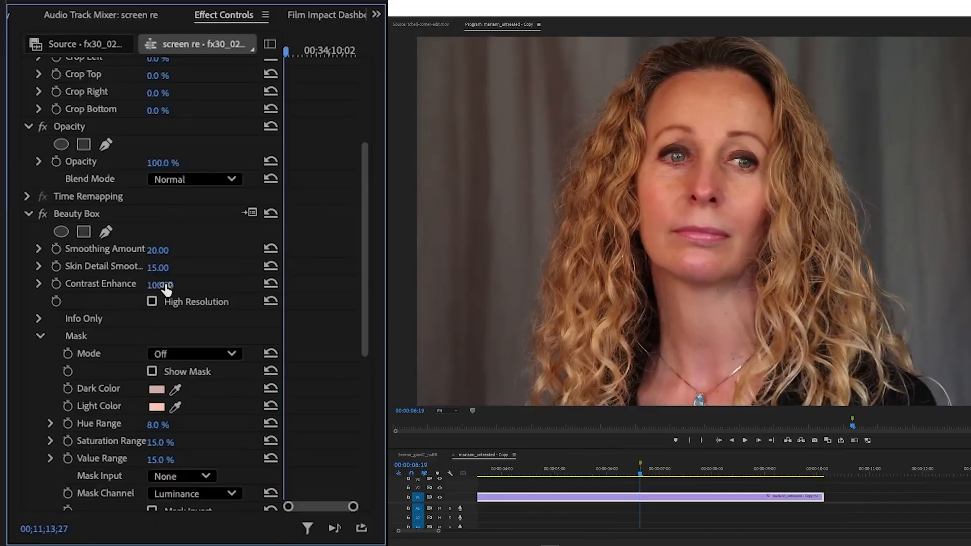
Scrub Beauty Box Smoothing Amount from 20 up to 200 on the portrait clip
{"action": "left_click_drag", "start_coordinate": [158, 249], "coordinate": [180, 249]}
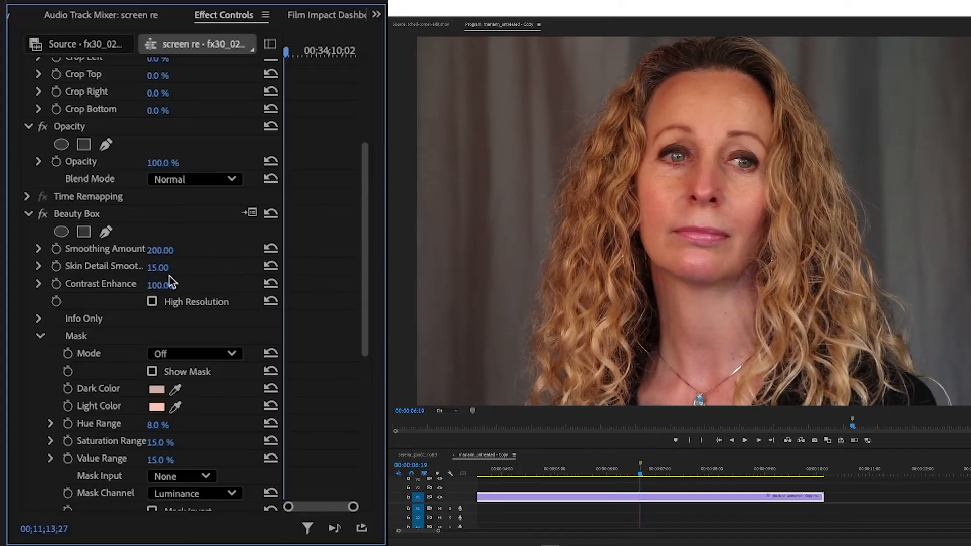
{"action": "left_click", "coordinate": [152, 301]}
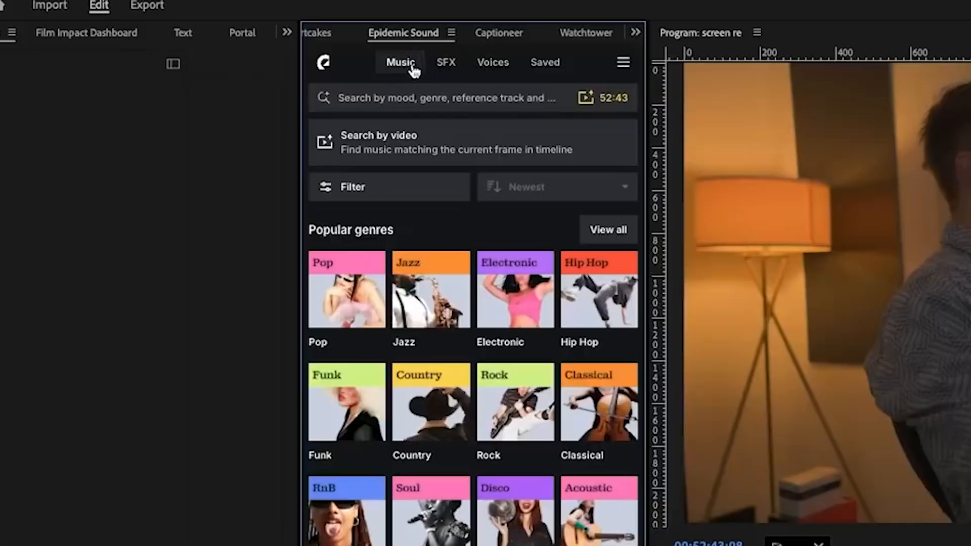
Browse the Water SFX category, then download Daphne Blue as a full-mix MP3
{"action": "left_click", "coordinate": [445, 62]}
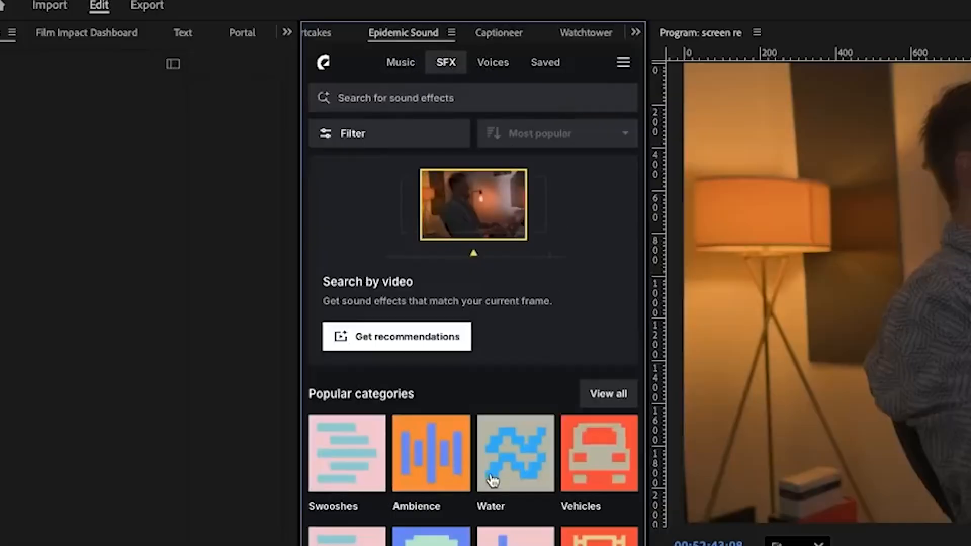
{"action": "left_click", "coordinate": [346, 453]}
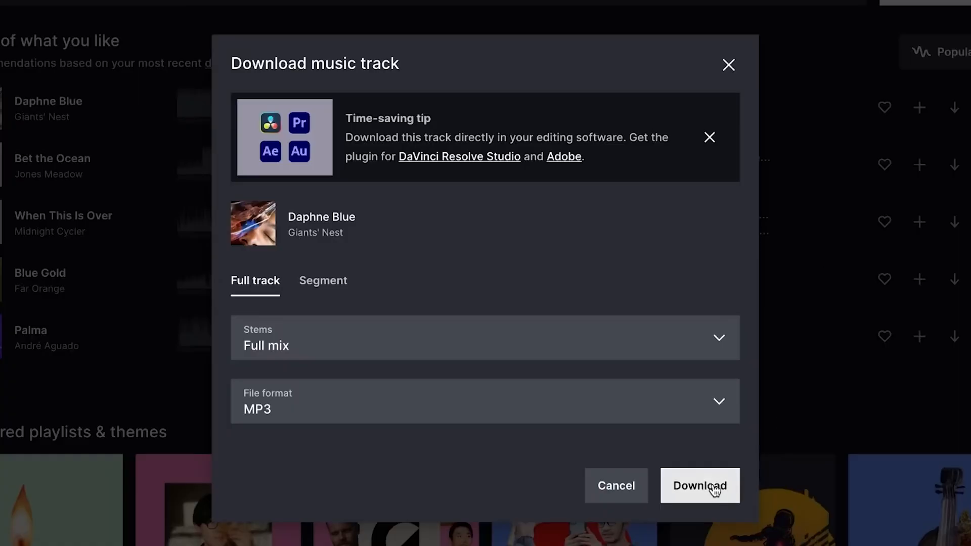
{"action": "left_click", "coordinate": [699, 486]}
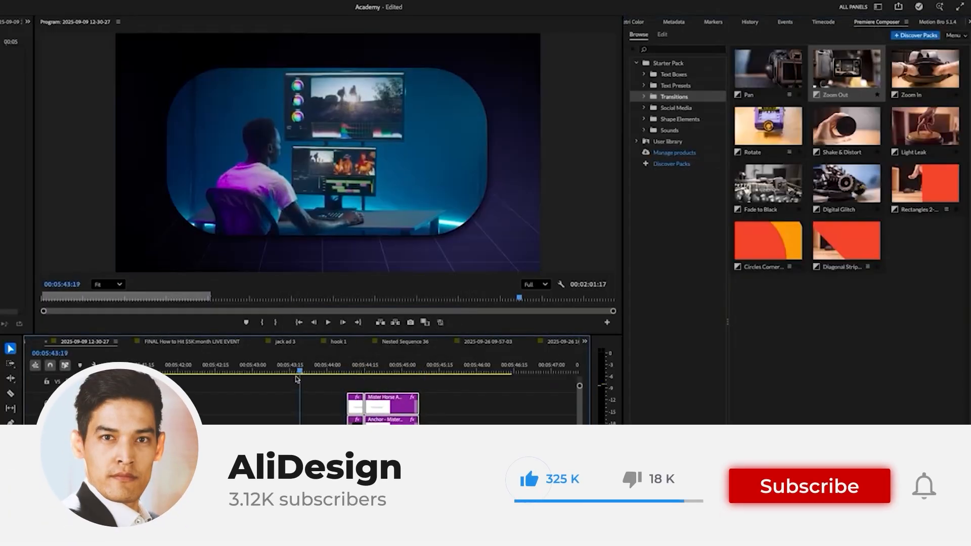
Browse Starter Pack Transitions in Premiere Composer and land on the free Cine Packs FX sample packs page
{"action": "left_click", "coordinate": [808, 486]}
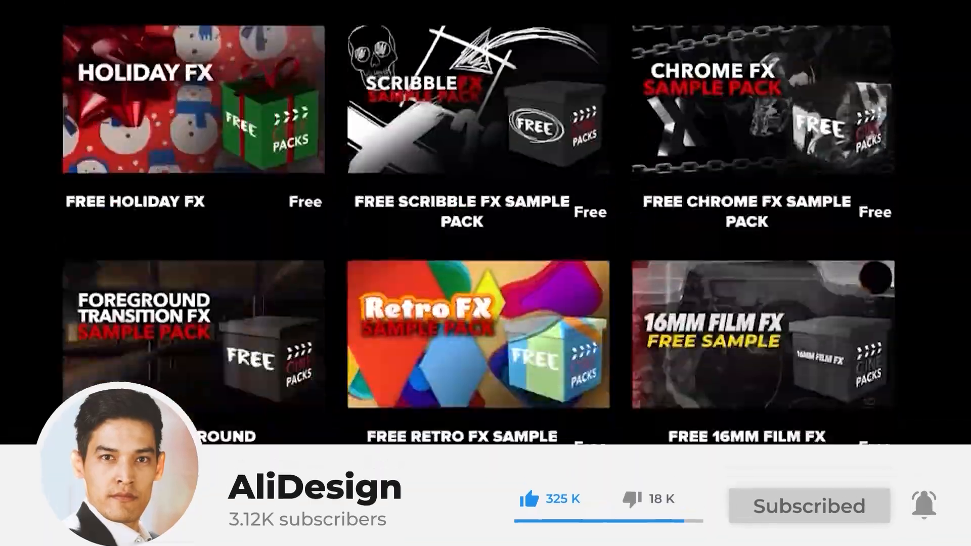